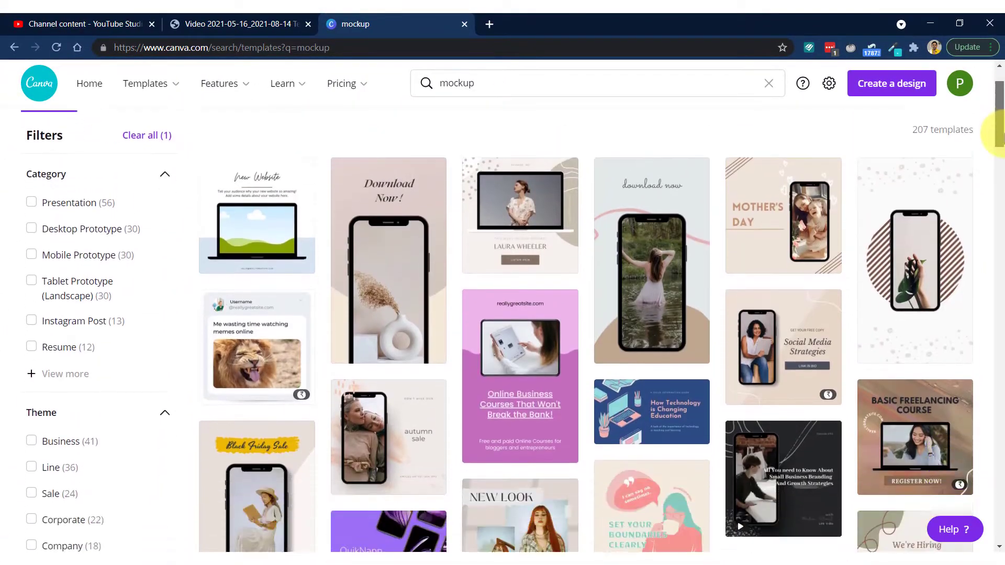
Browse the template results for desktop mockups and open a desktop mockup template.
left_click(30, 296)
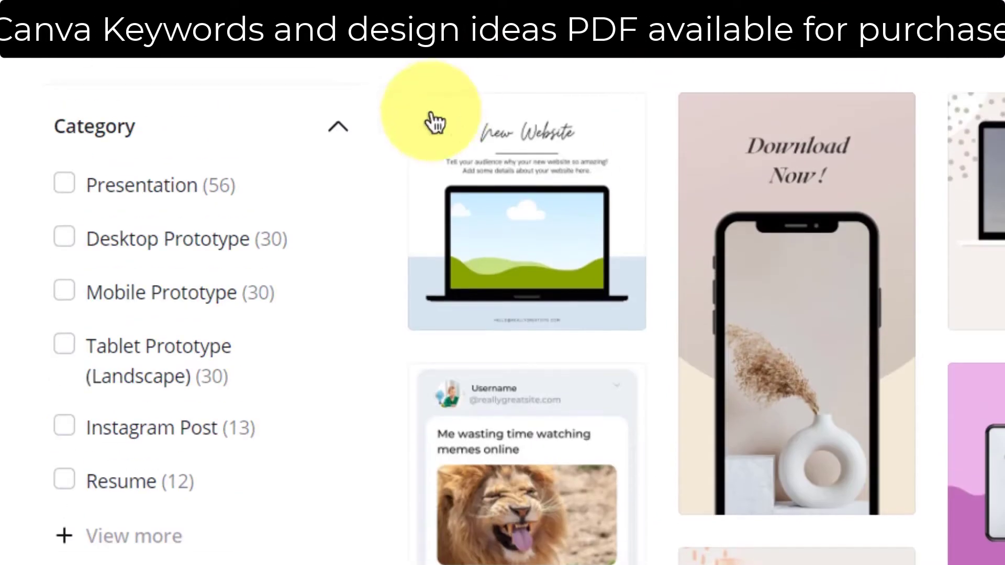
scroll("down", 3)
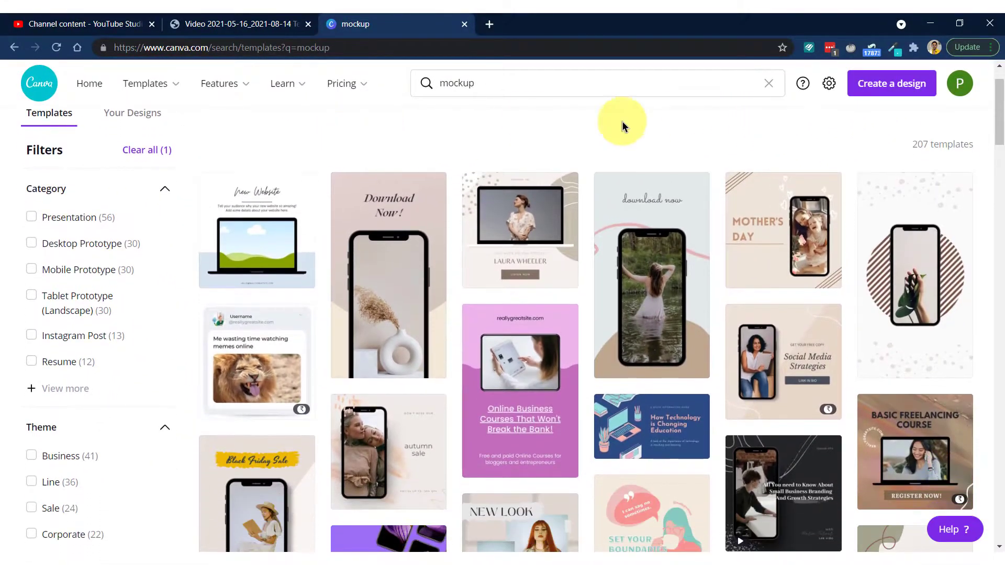
mouse_move(378, 317)
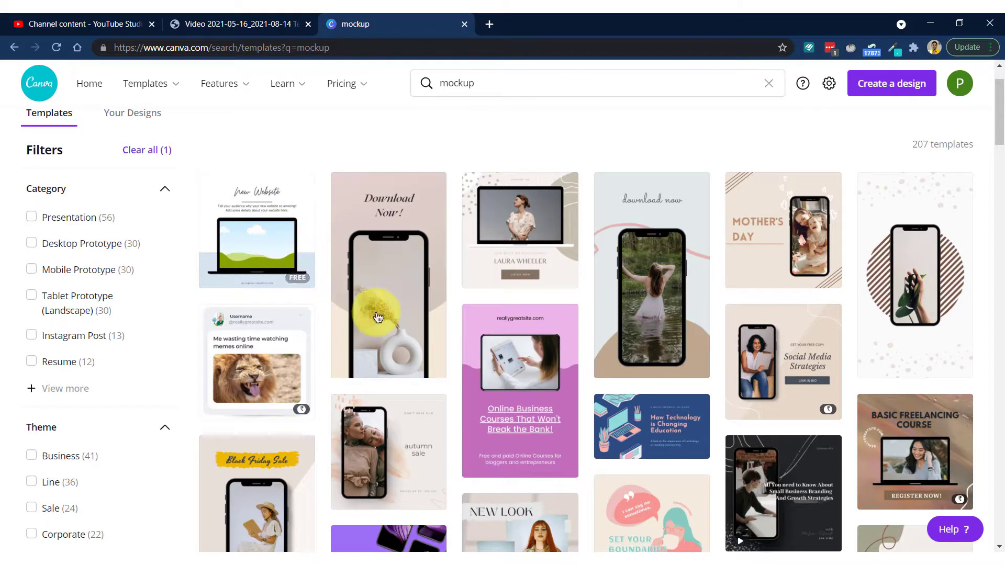
mouse_move(756, 132)
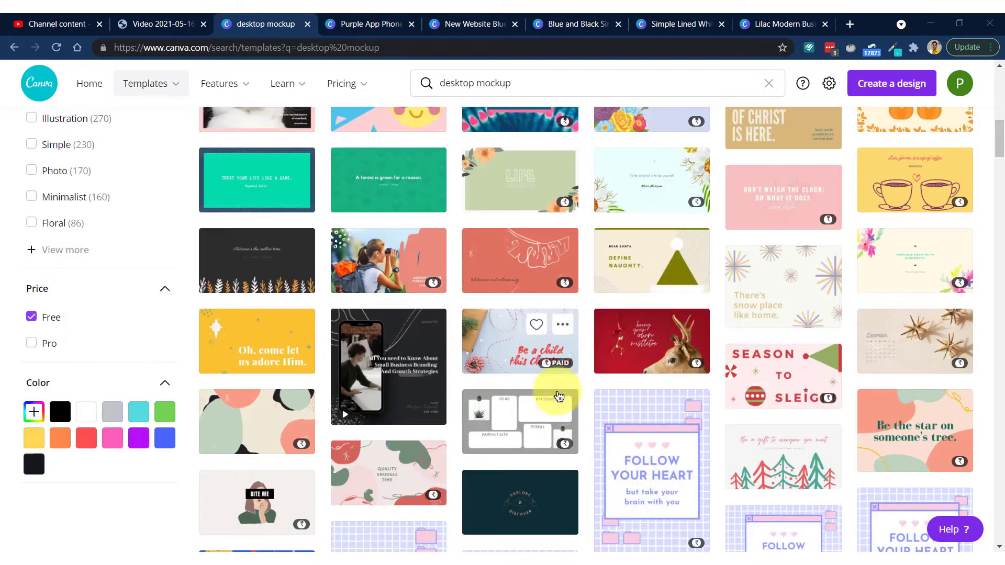
scroll("down", 3)
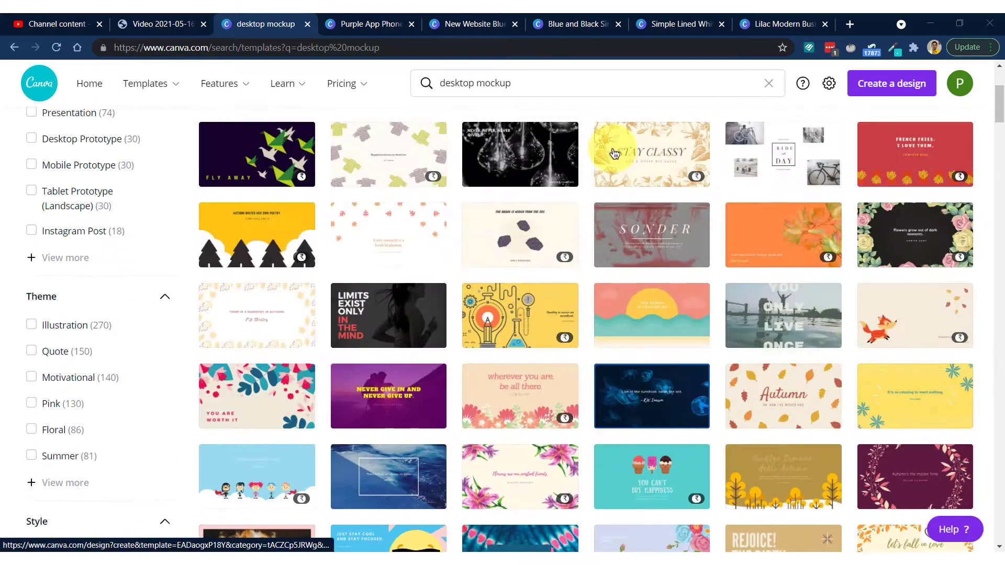
left_click(472, 24)
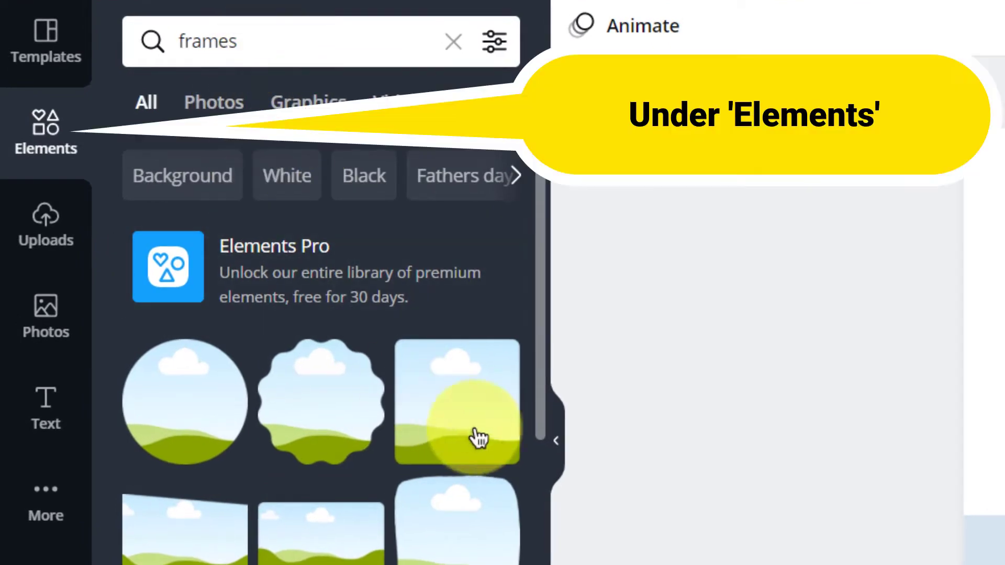
Scroll the Elements frame results down to the device-shaped frames.
scroll("down", 3)
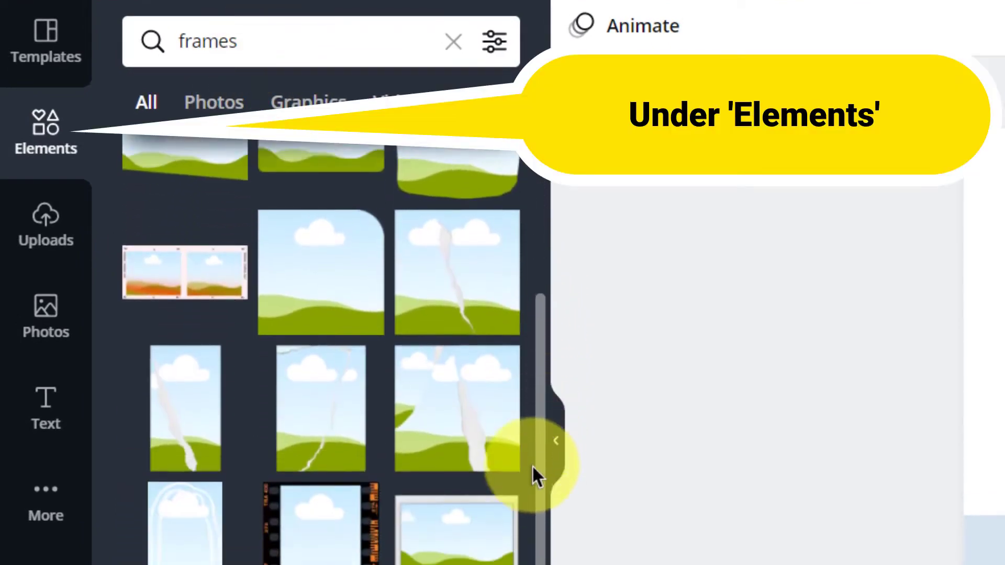
scroll("down", 3)
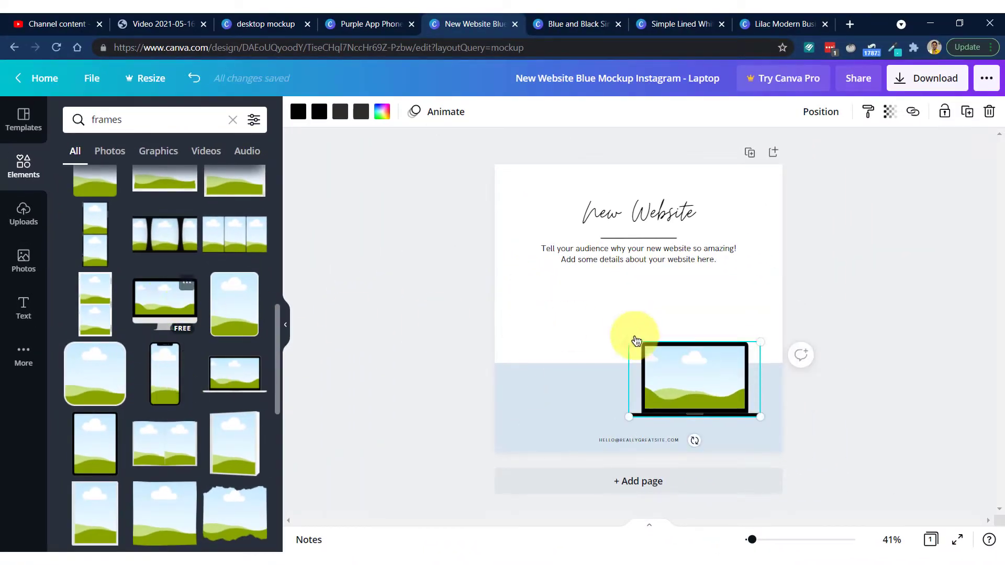
Add a desktop monitor frame, shrink the tablet and phone frames, and group all four devices around the laptop.
left_click(163, 305)
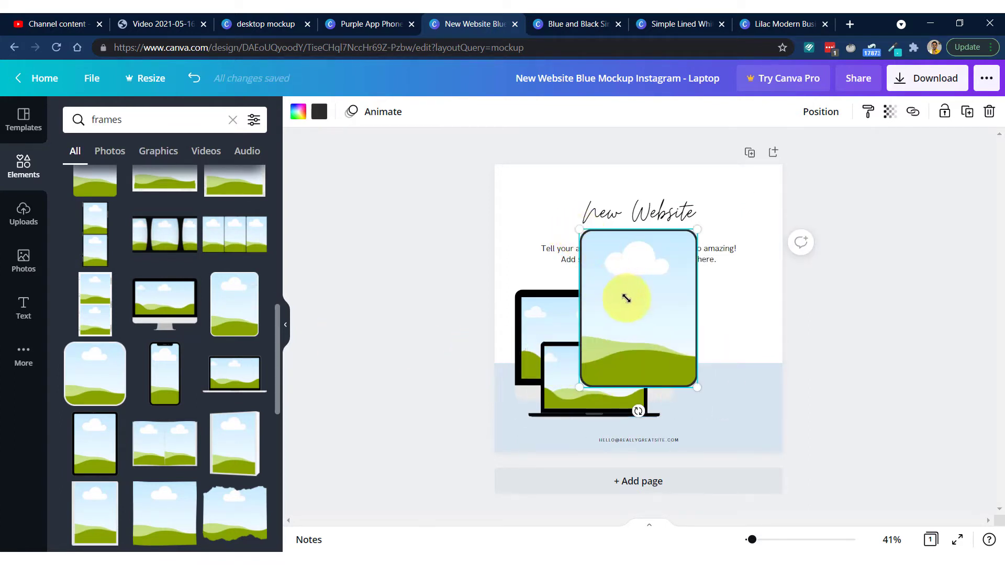
left_click_drag(638, 298, 715, 353)
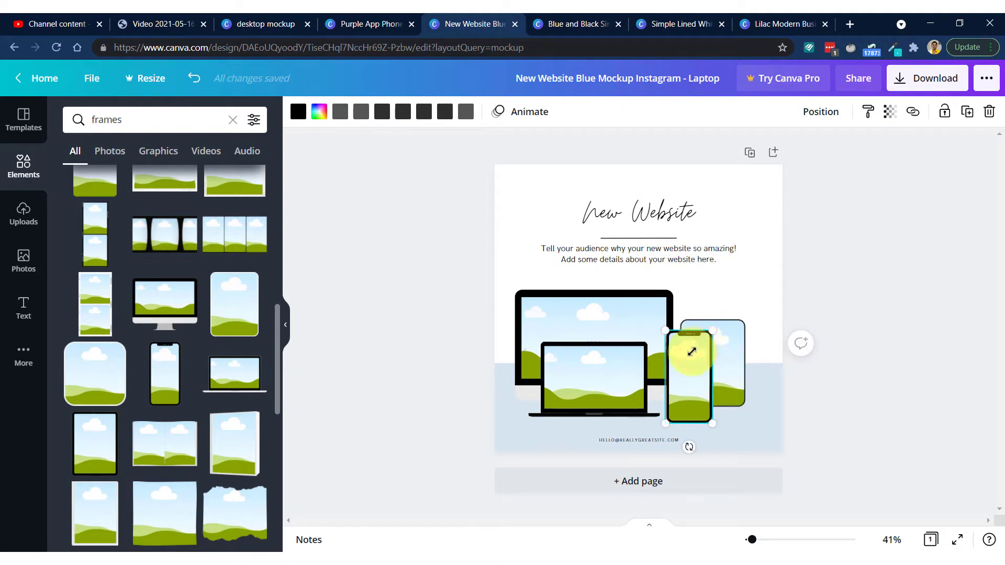
left_click_drag(691, 353, 685, 398)
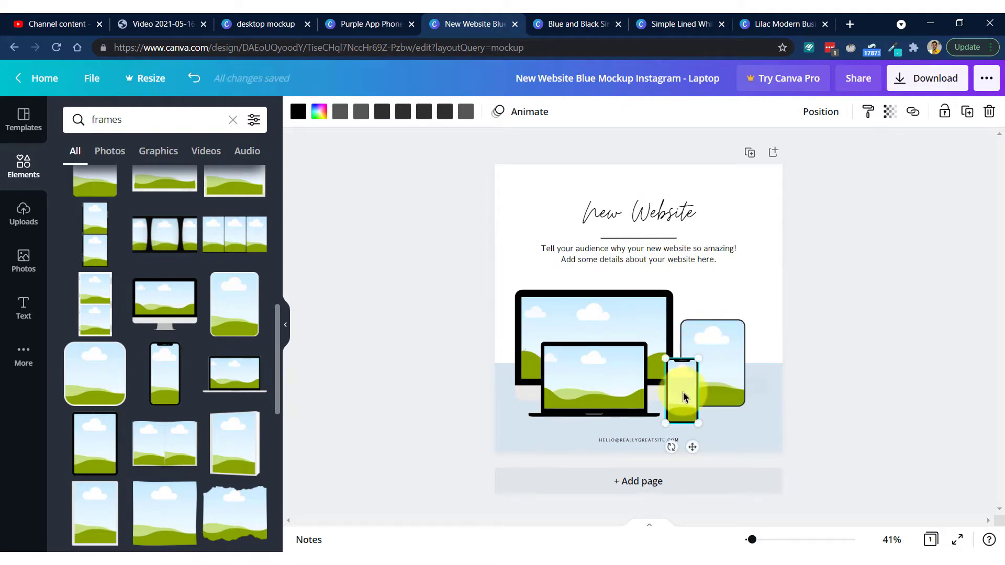
left_click_drag(682, 384, 744, 381)
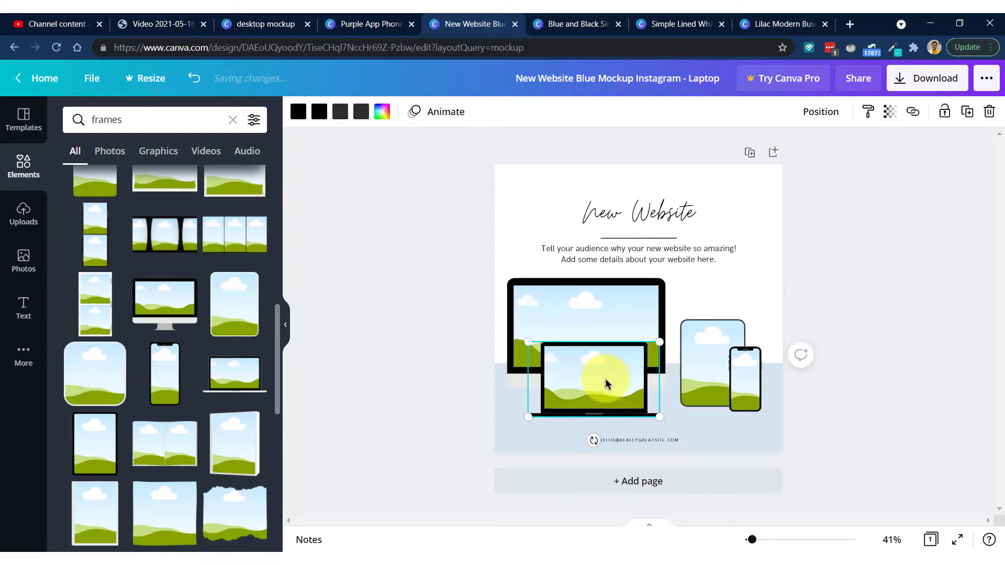
left_click_drag(593, 378, 631, 372)
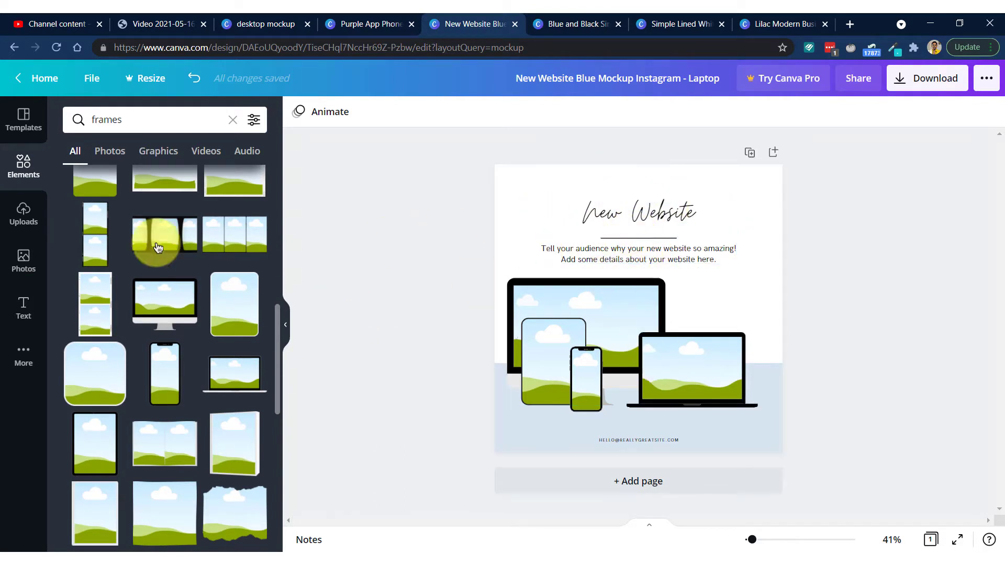
mouse_move(296, 375)
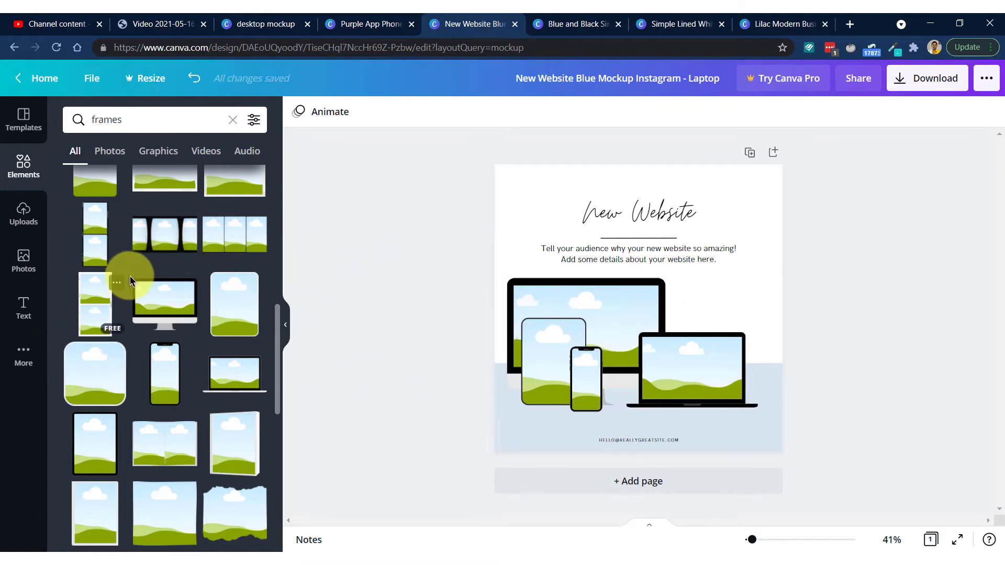
mouse_move(365, 548)
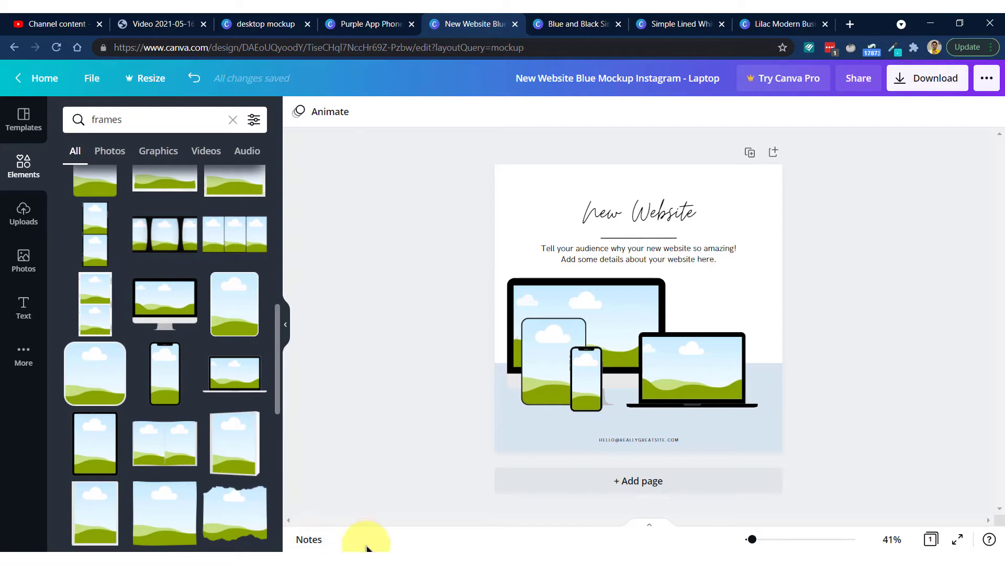
From Uploads, drop the purple '7 Amazing Canva Tips' thumbnail into the device frames.
left_click(23, 212)
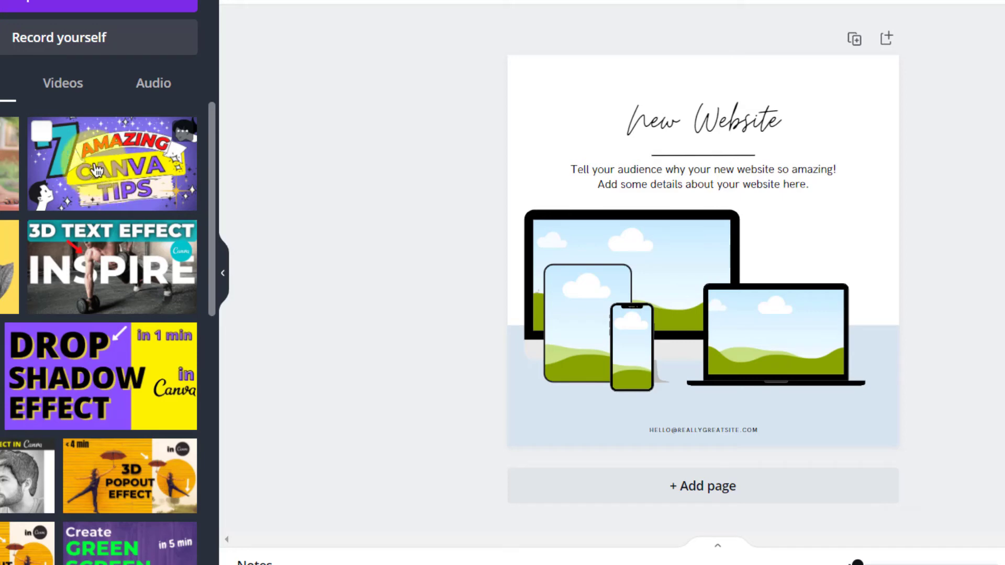
left_click_drag(111, 163, 622, 230)
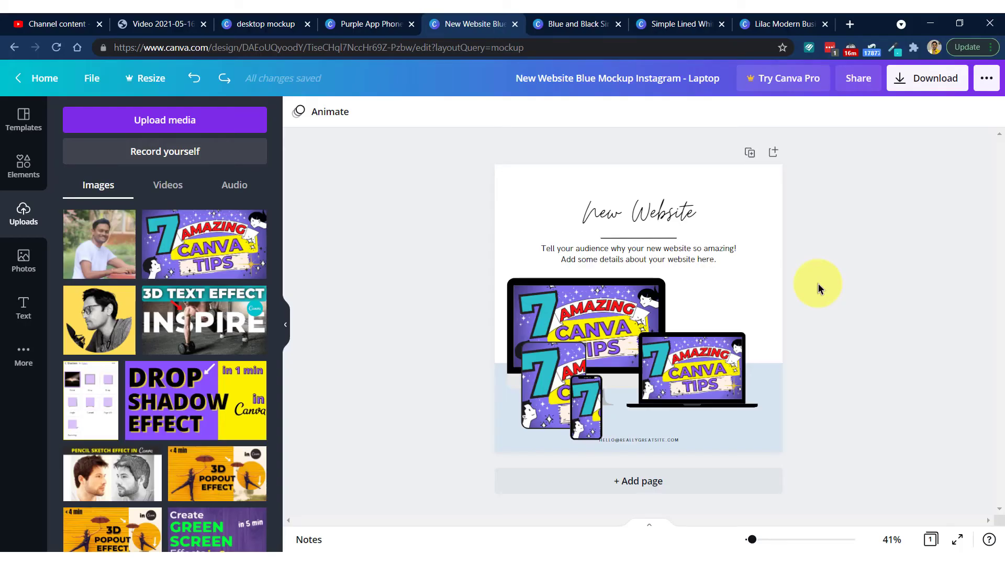
Move through the browser tabs to the Blue and Black Sales Proposal presentation template.
left_click(263, 24)
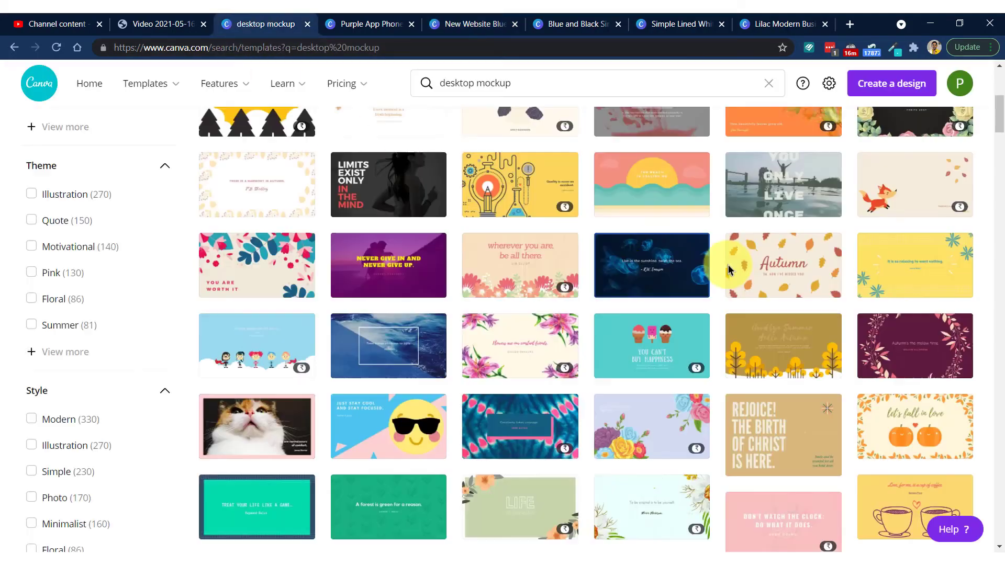
left_click(471, 24)
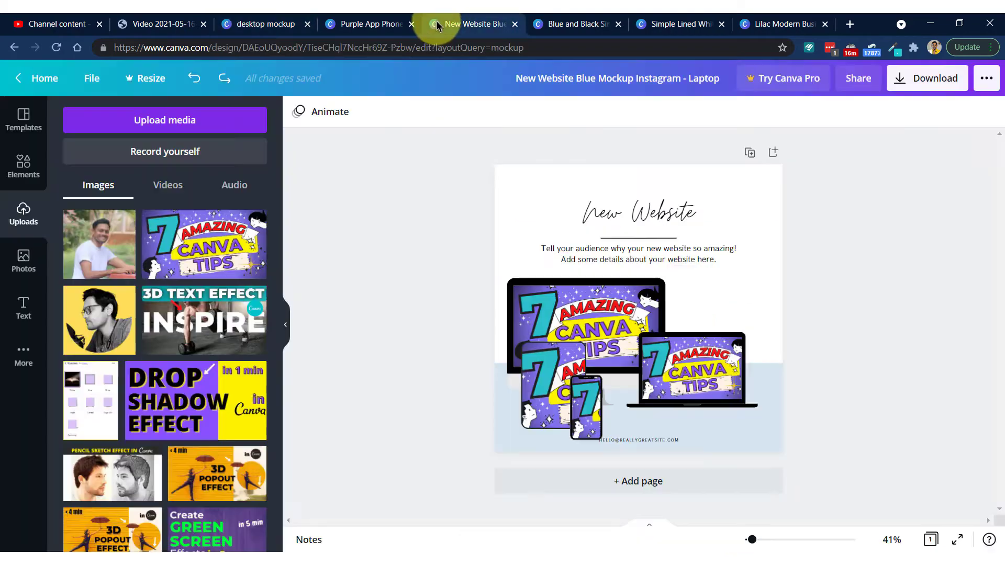
mouse_move(705, 18)
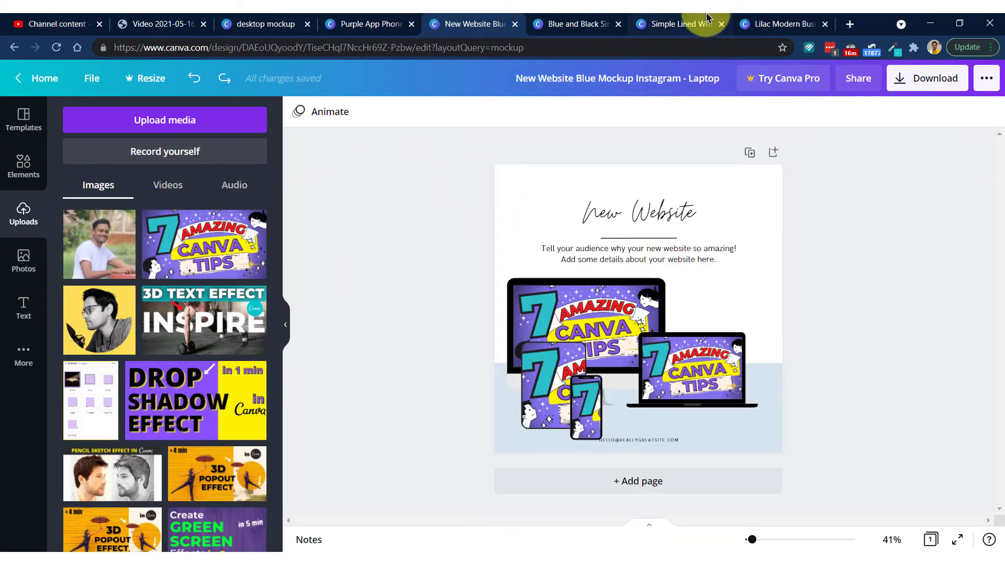
left_click(575, 24)
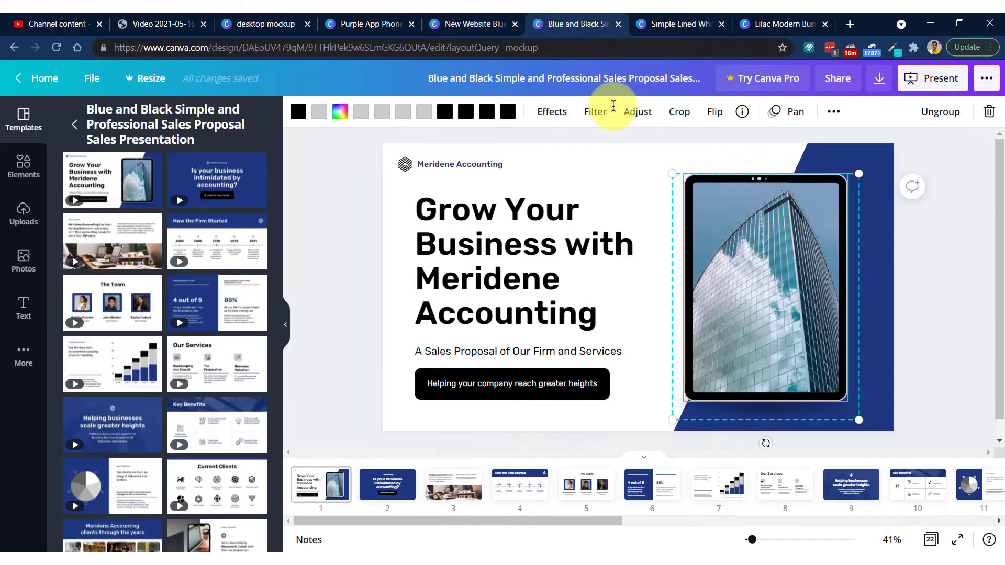
mouse_move(683, 154)
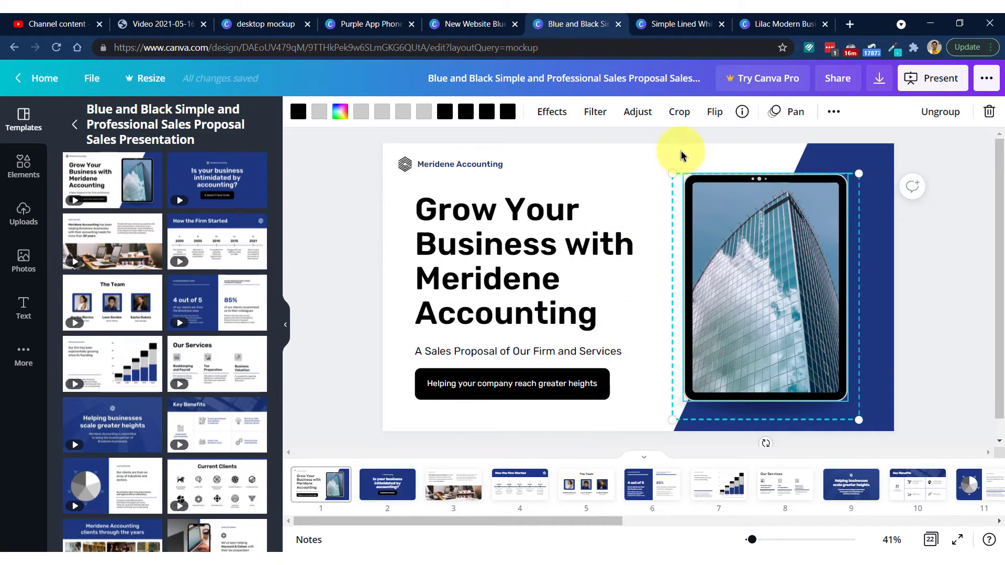